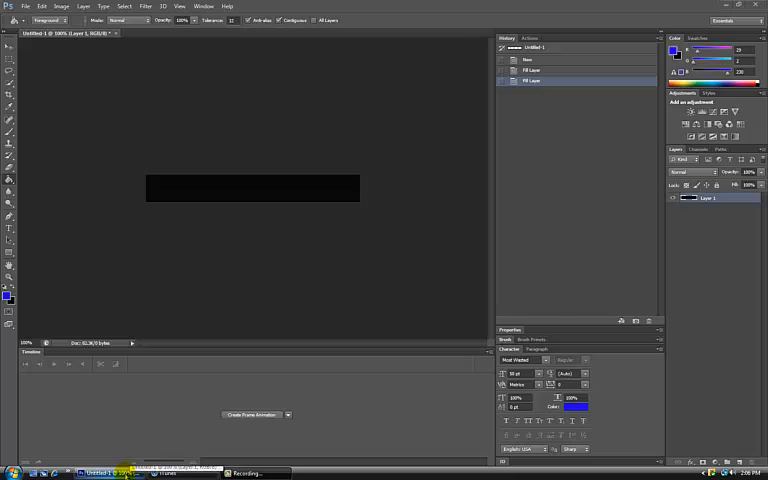
Create a transparent 468×60 px, 72 ppi document and fill its layer black.
left_click(24, 6)
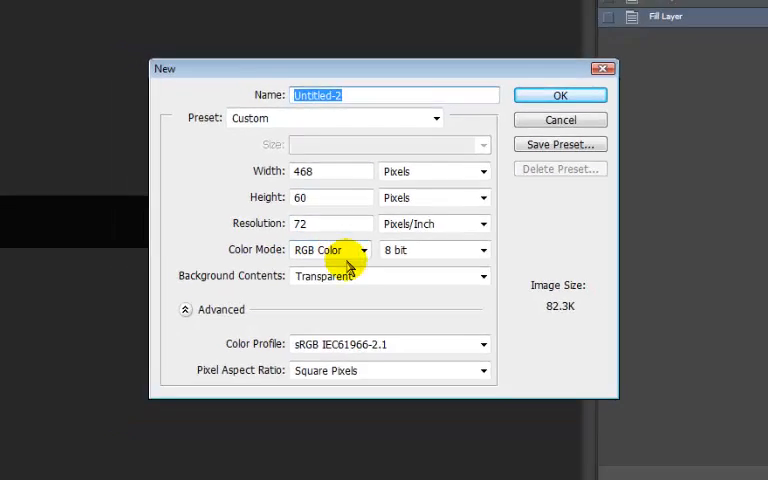
left_click(560, 95)
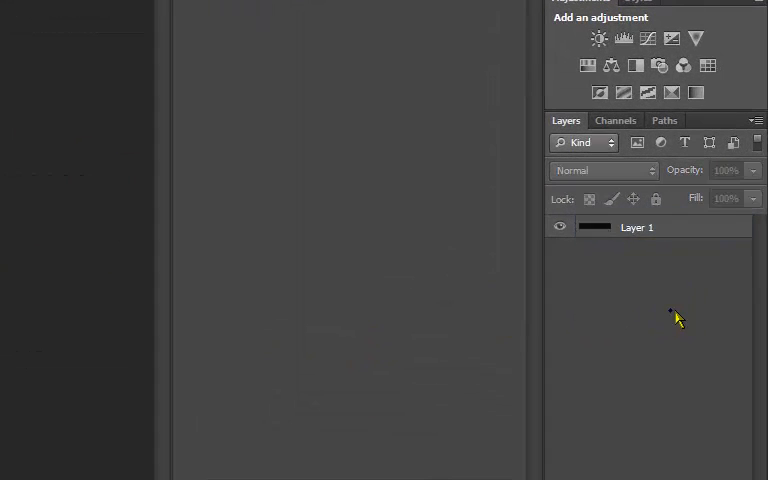
In Layer 1's Blending Options, enable Drop Shadow and Gradient Overlay, leaving Outer Glow off.
right_click(637, 226)
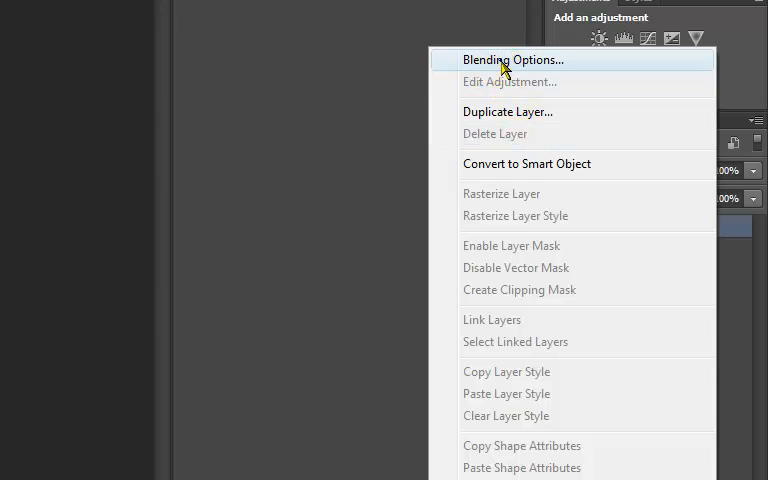
left_click(513, 60)
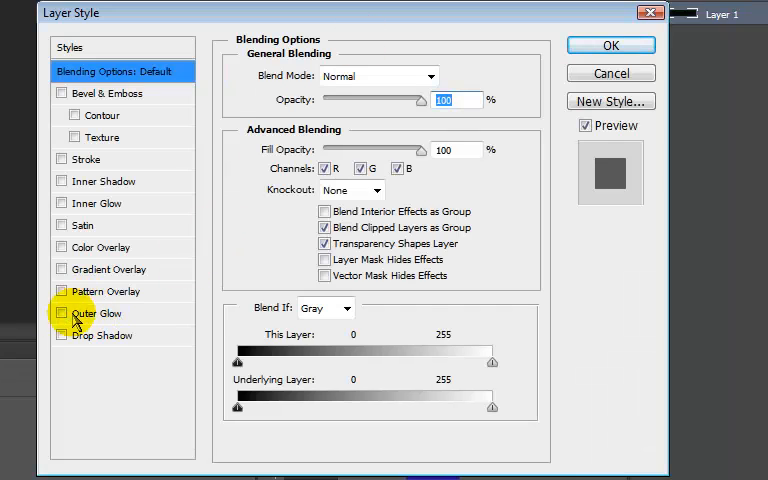
left_click(62, 269)
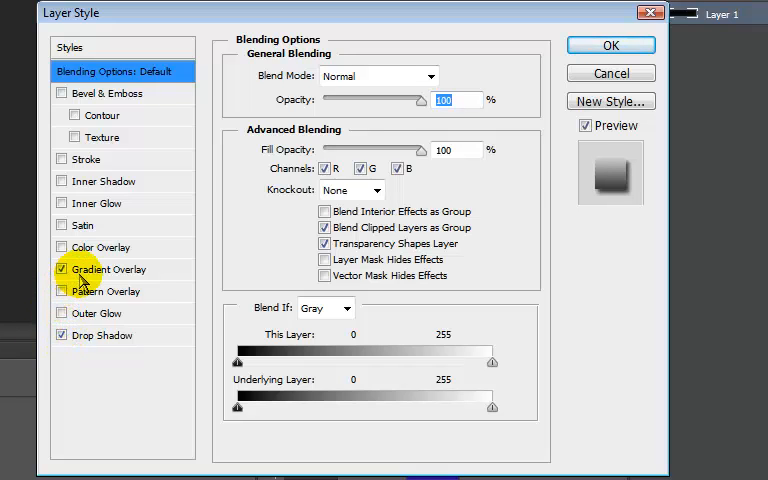
left_click(97, 313)
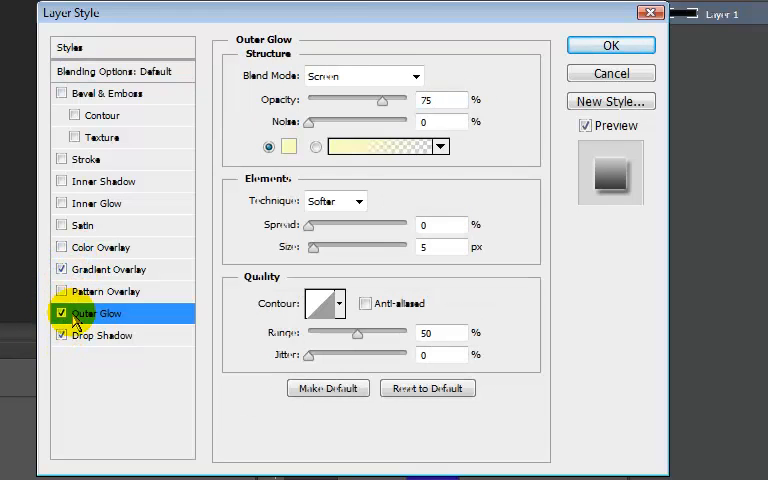
left_click(62, 313)
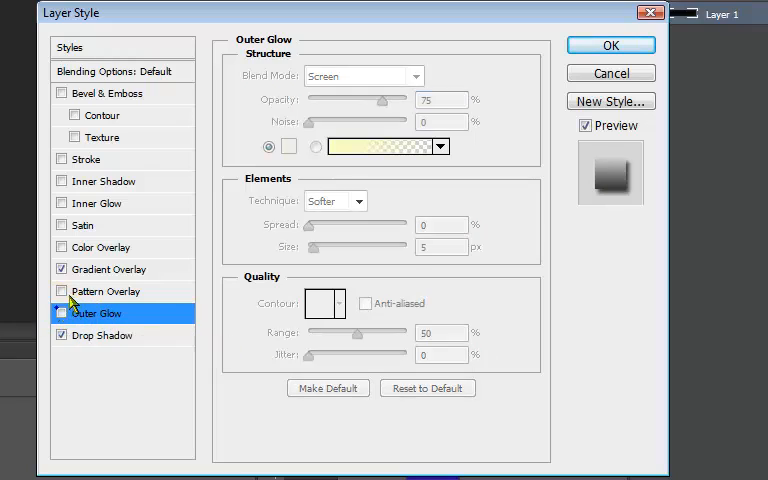
left_click(108, 269)
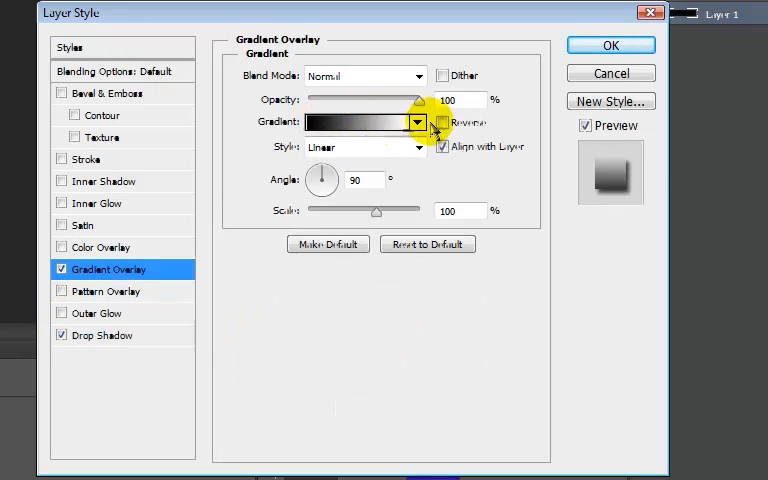
Set the Gradient Editor stops to blue on the left and black on the right.
left_click(370, 121)
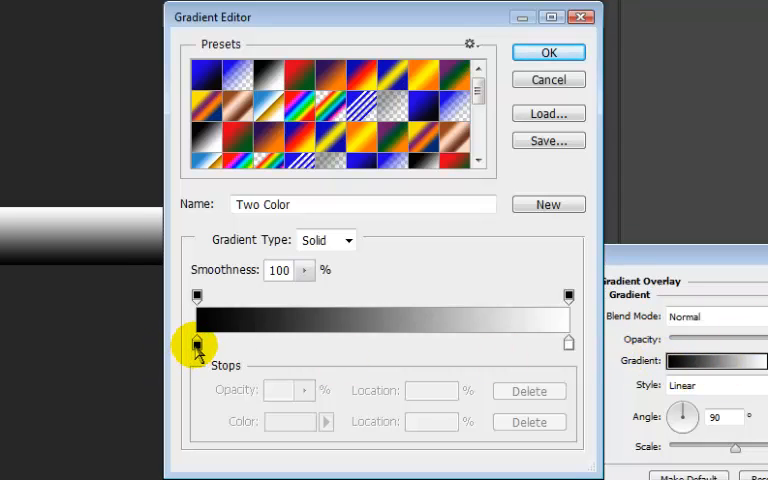
left_click(197, 344)
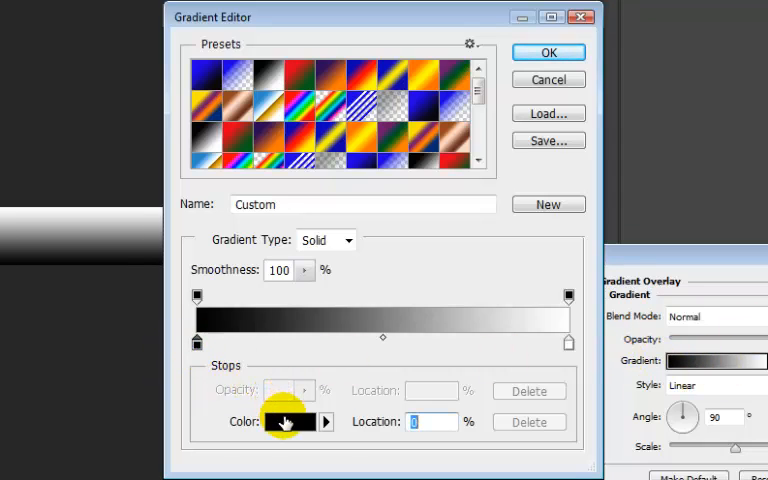
left_click(288, 421)
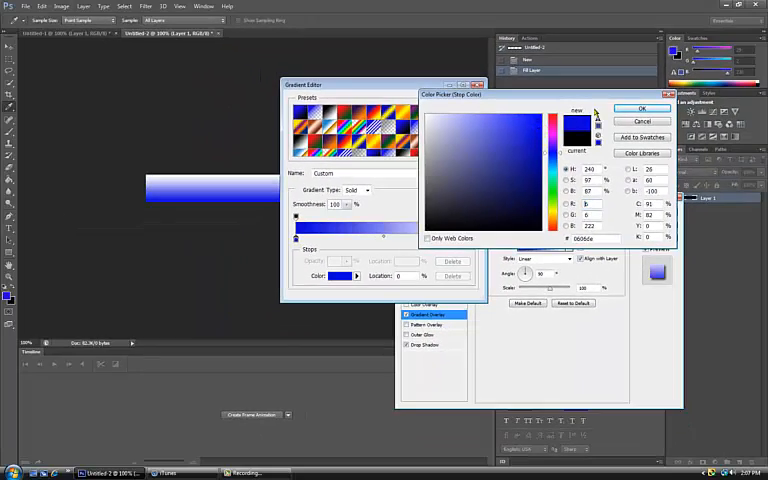
left_click(642, 108)
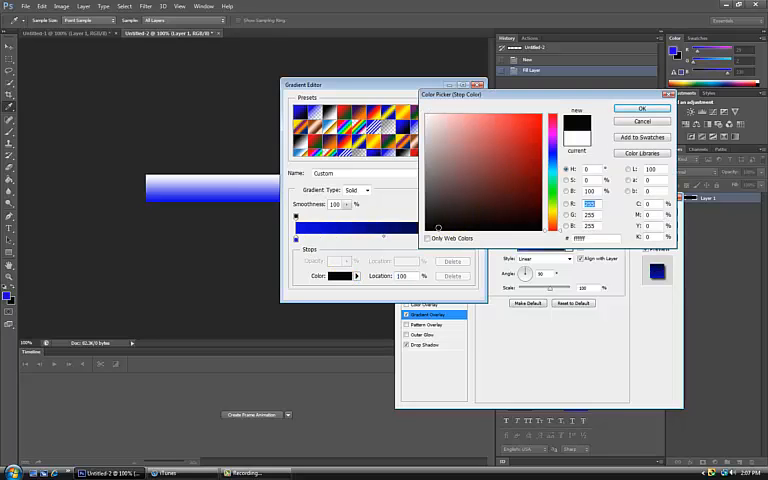
left_click(643, 108)
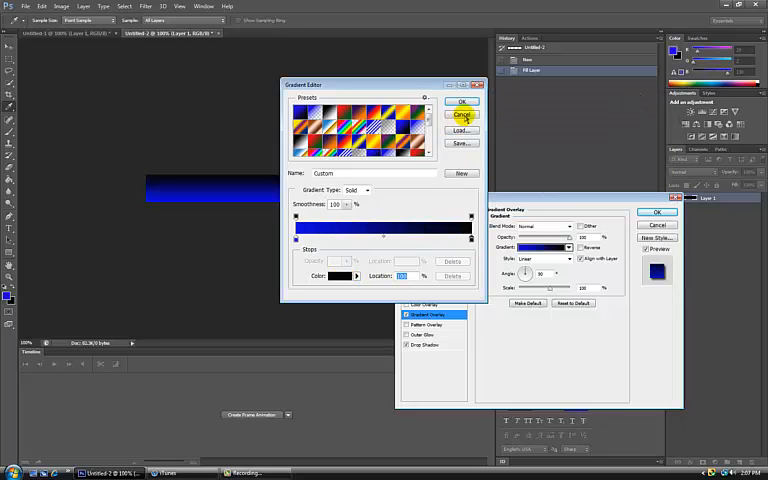
left_click(463, 101)
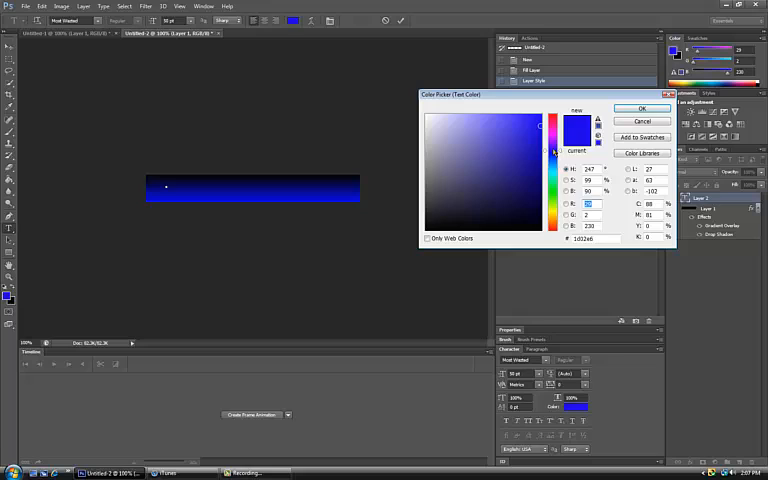
Set the text colour to purple and type 'FLASHING TEXT' on the banner.
left_click(642, 108)
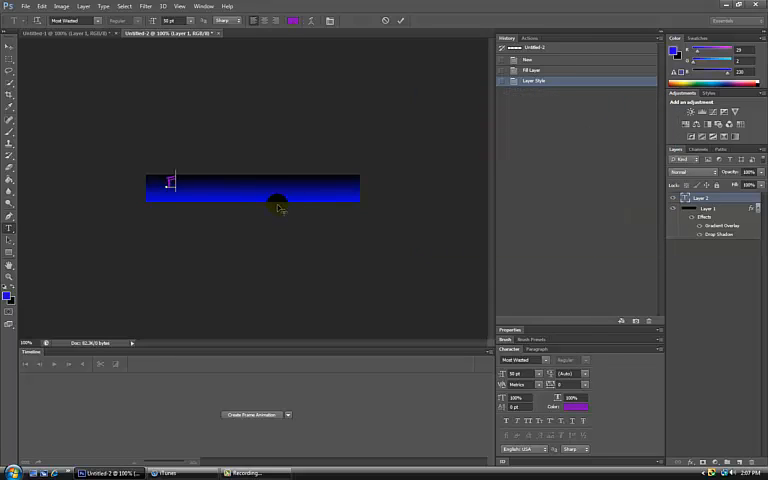
type("FLASHING")
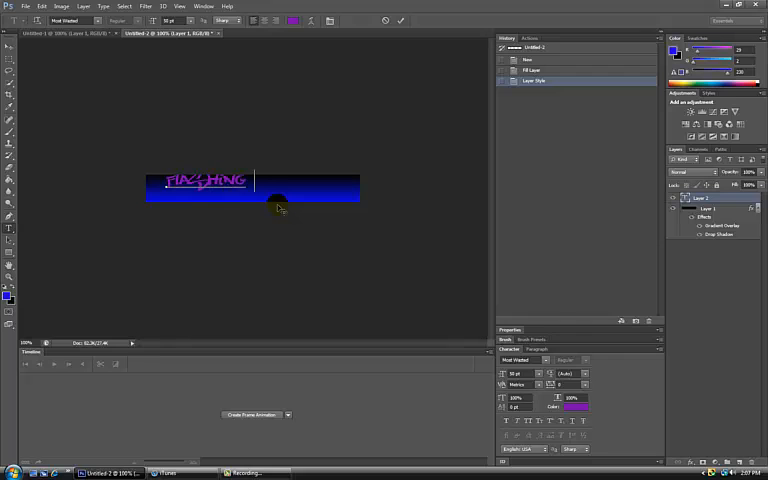
type("TEXT")
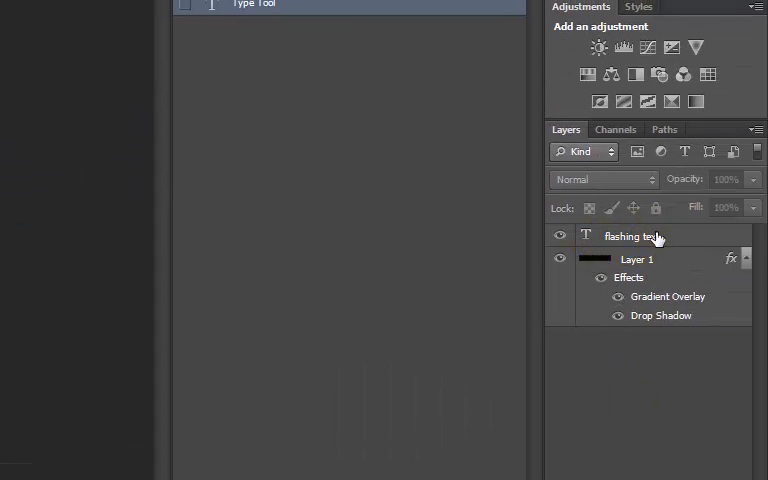
Duplicate the text layer as 'green' and rename the original layer 'pink'.
right_click(630, 236)
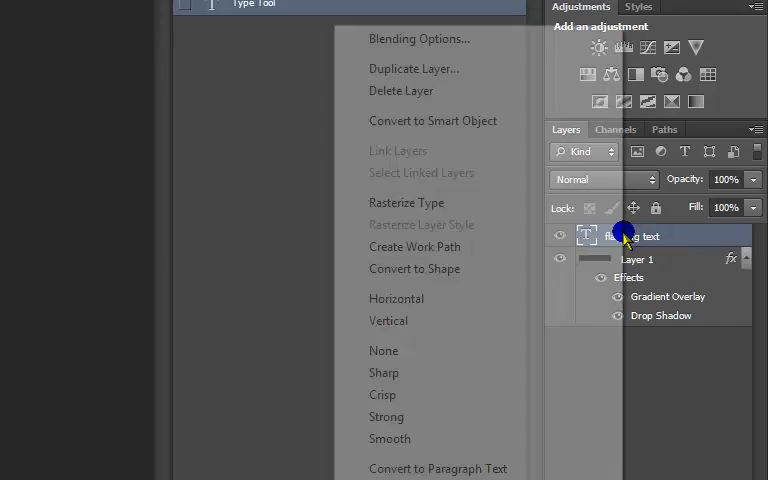
left_click(413, 68)
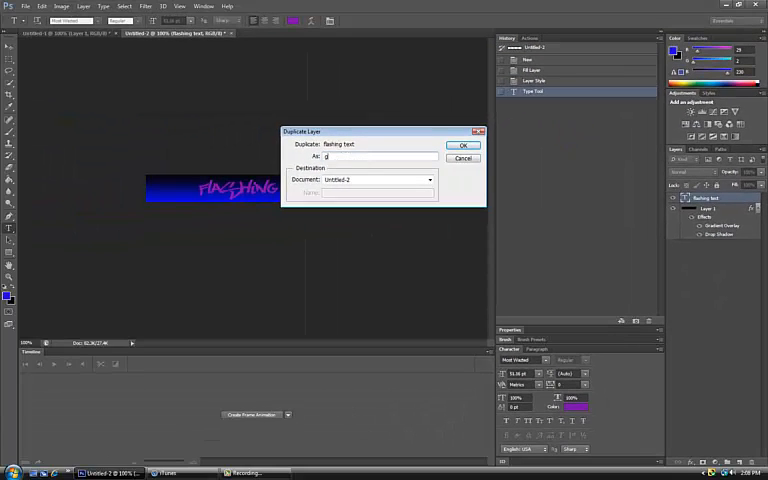
type("reen")
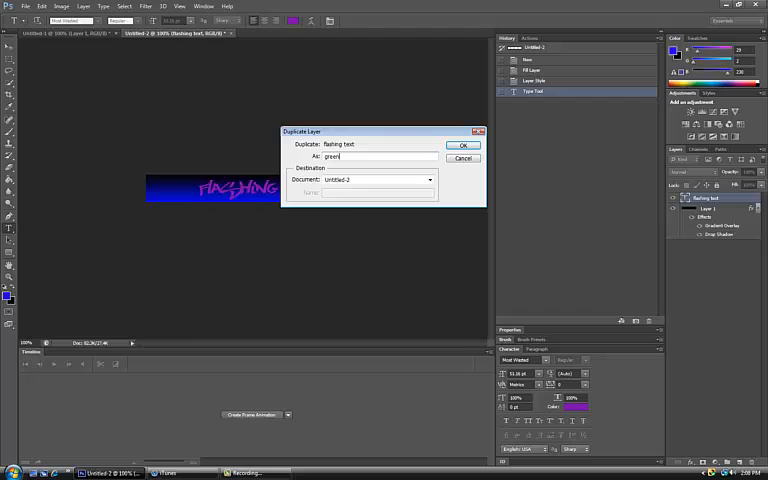
left_click(463, 145)
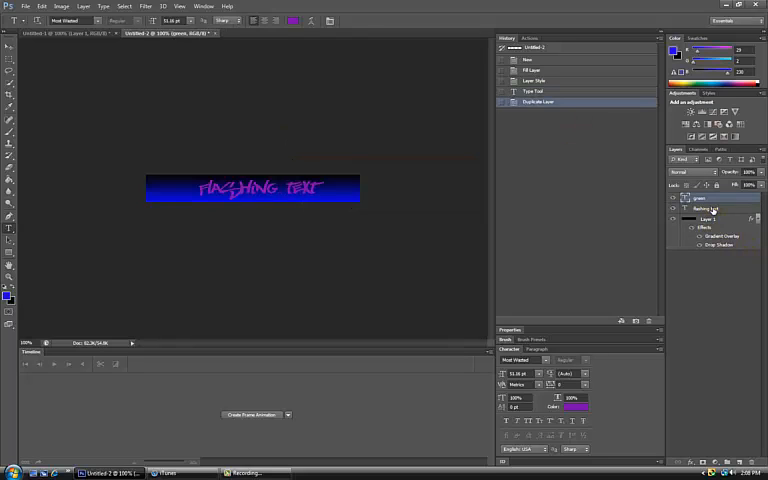
double_click(712, 208)
type("pink")
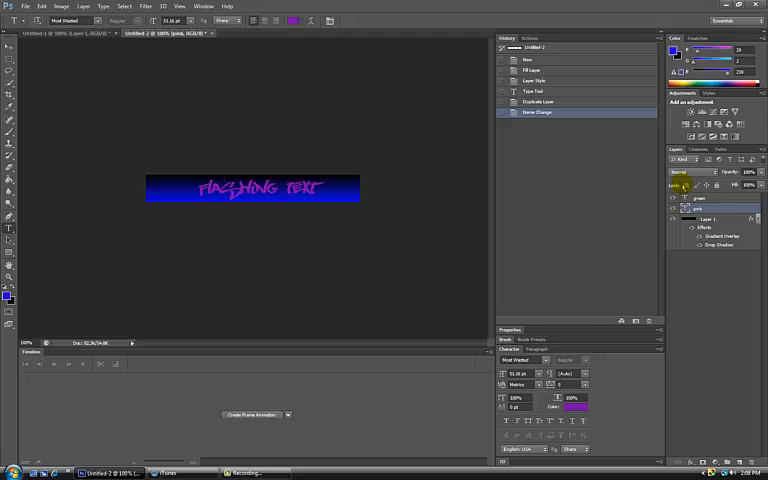
Add duplicate text layers named 'red' and 'purple' above the green layer.
right_click(537, 111)
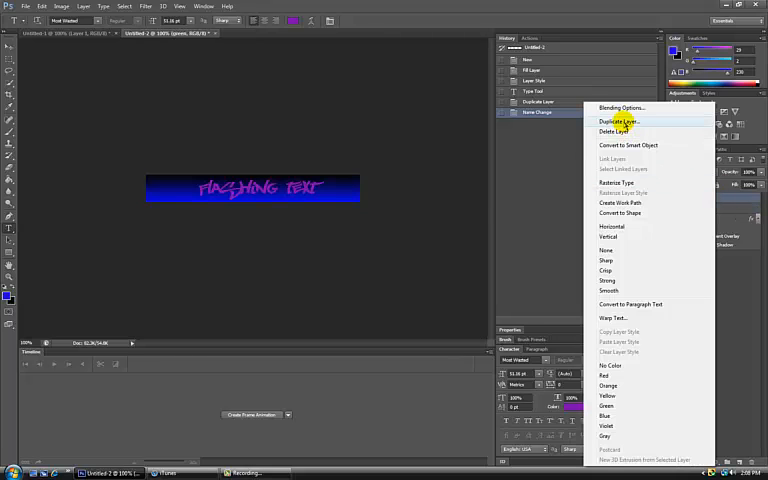
left_click(617, 121)
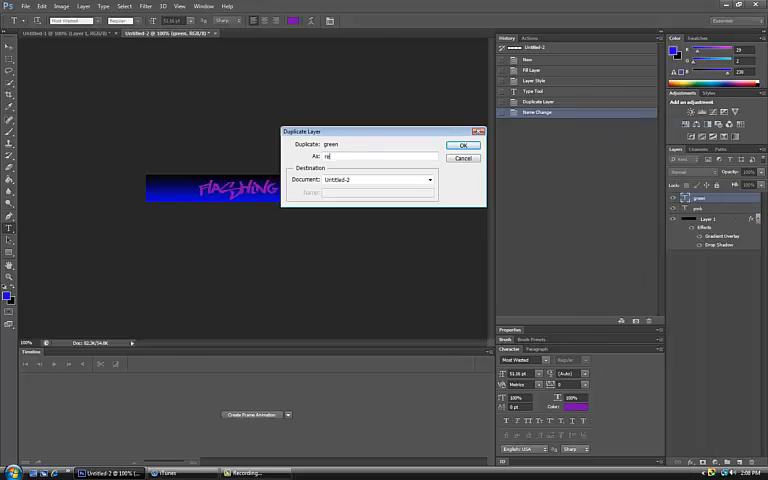
left_click(463, 145)
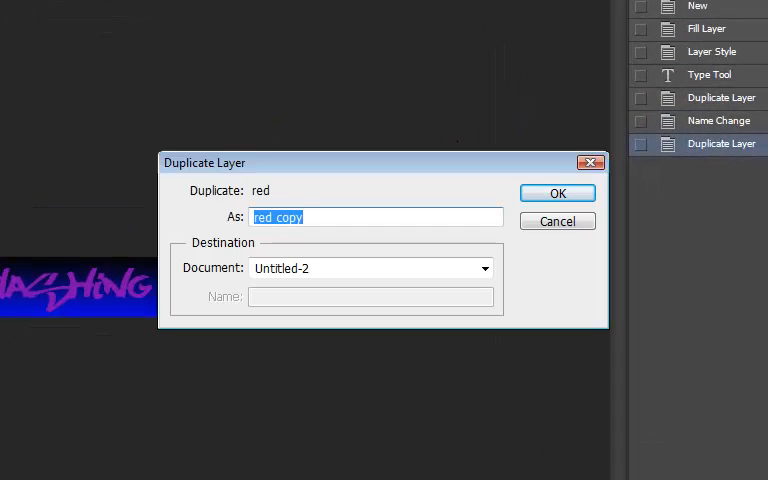
left_click(557, 192)
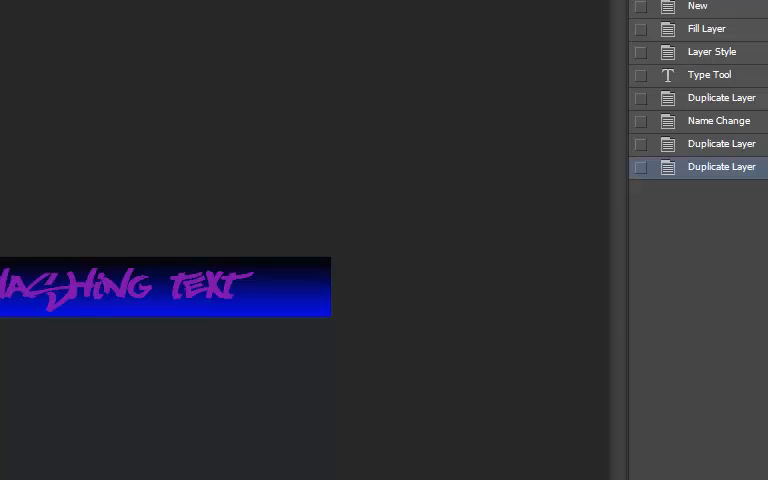
type("purp")
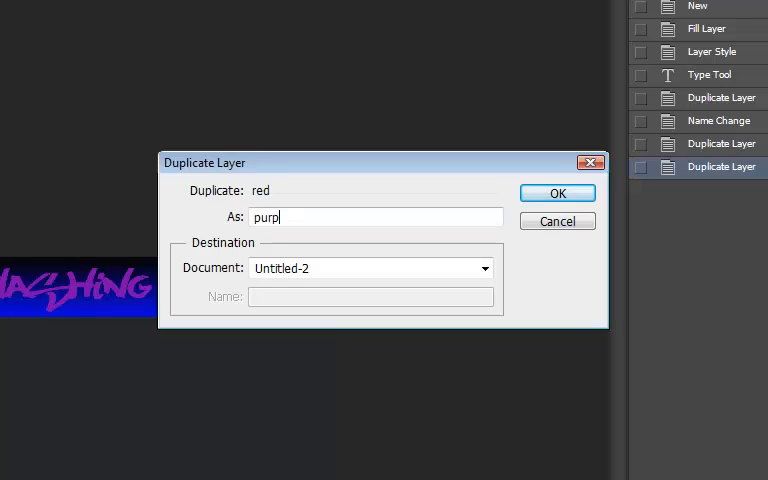
type("le")
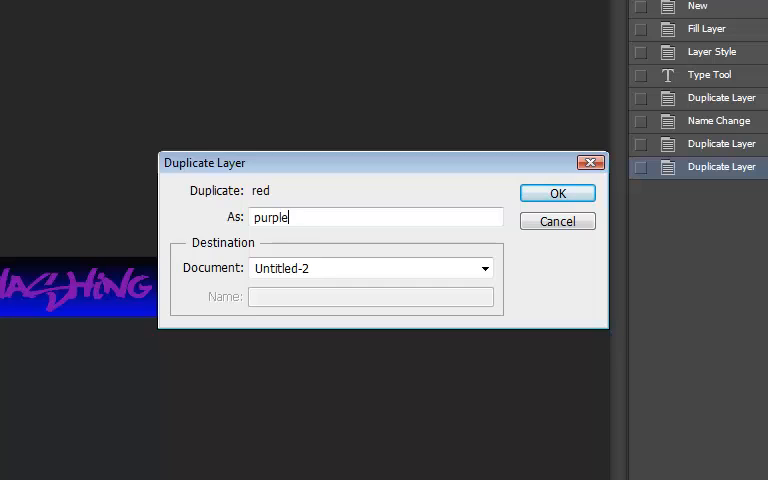
left_click(557, 193)
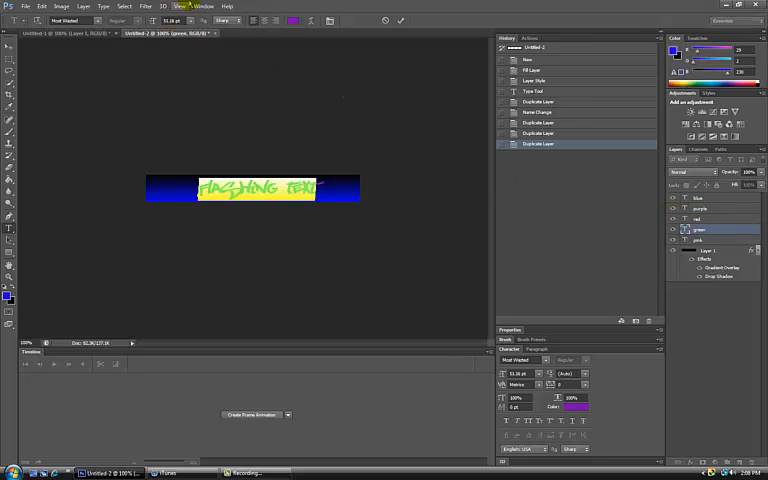
Colour the text green and red on their matching layers, then select another layer to recolour.
left_click(575, 405)
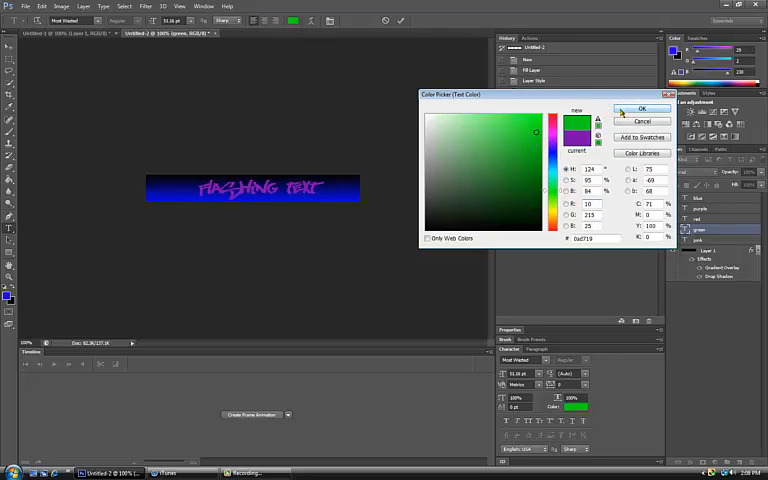
left_click(642, 108)
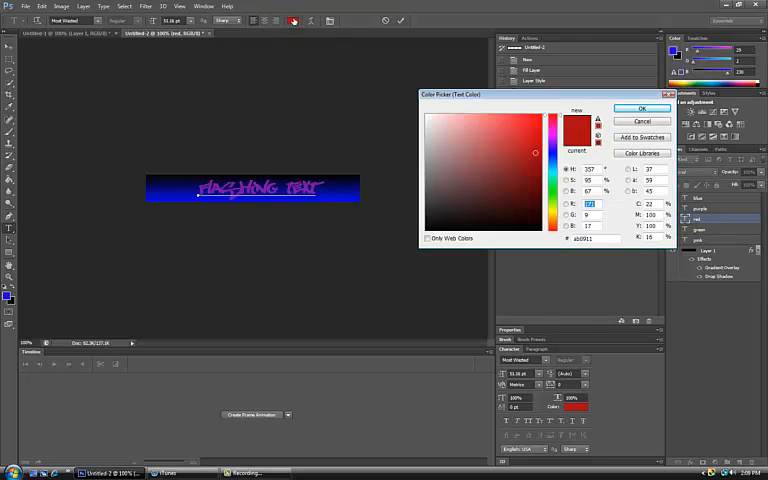
left_click(643, 108)
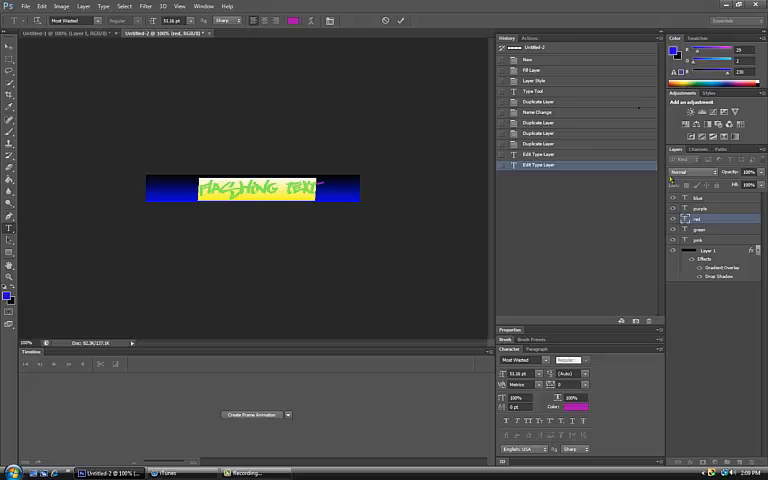
left_click(697, 218)
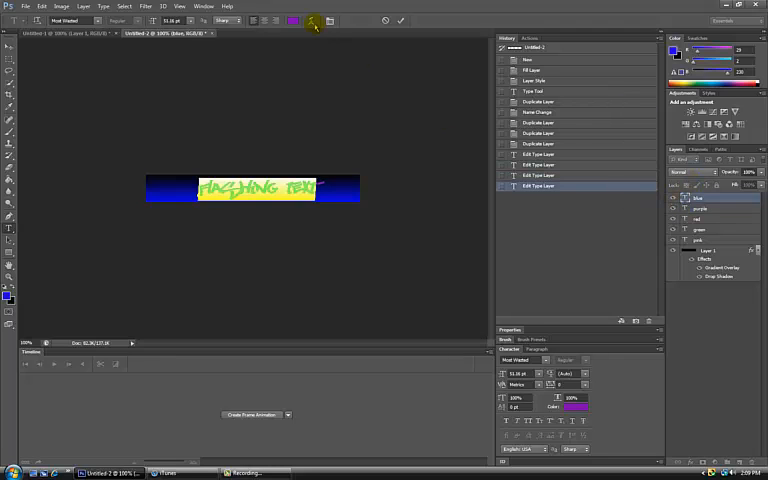
left_click(293, 20)
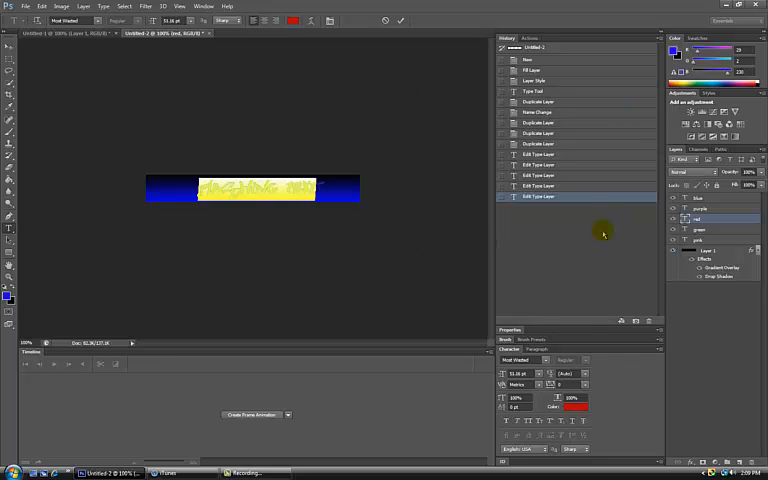
Create a frame animation in the Timeline and duplicate the current frame.
left_click(204, 6)
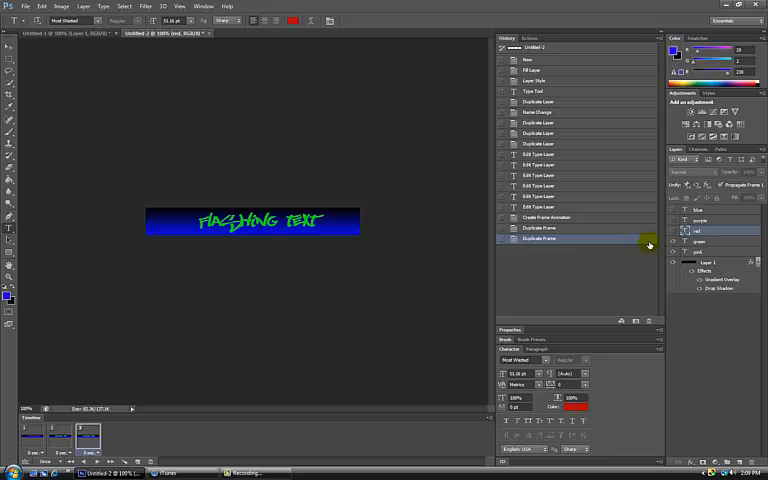
left_click(671, 232)
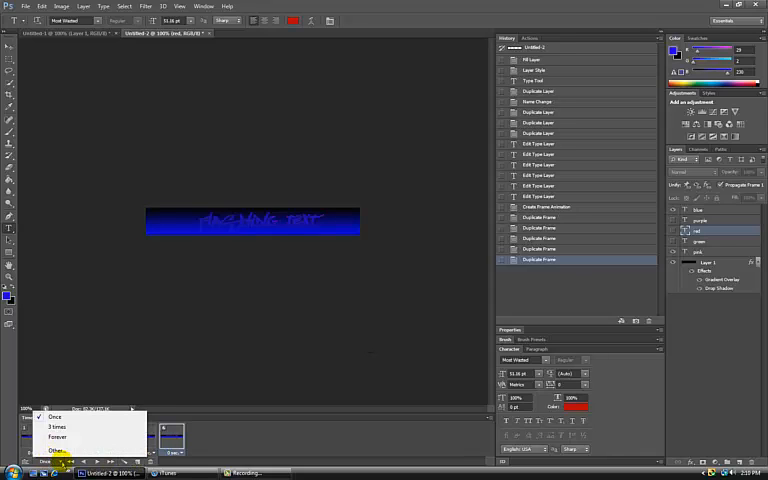
Set looping to Forever, give frames a 0.2 sec delay, and delete the sixth frame.
left_click(57, 448)
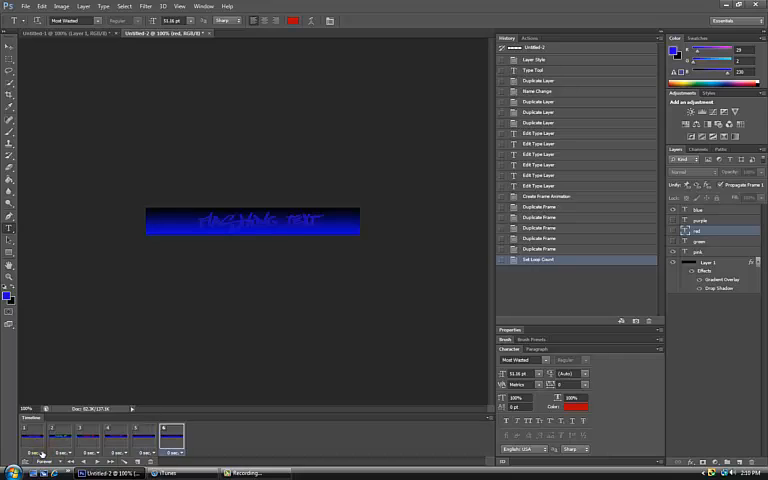
left_click(58, 432)
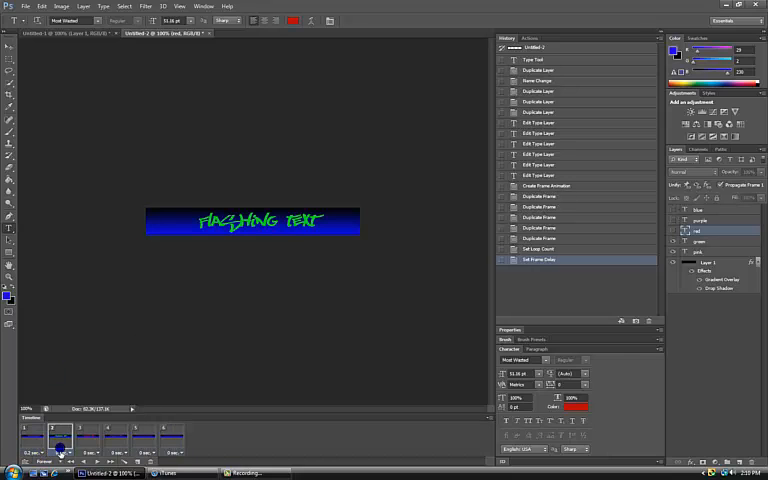
left_click(64, 453)
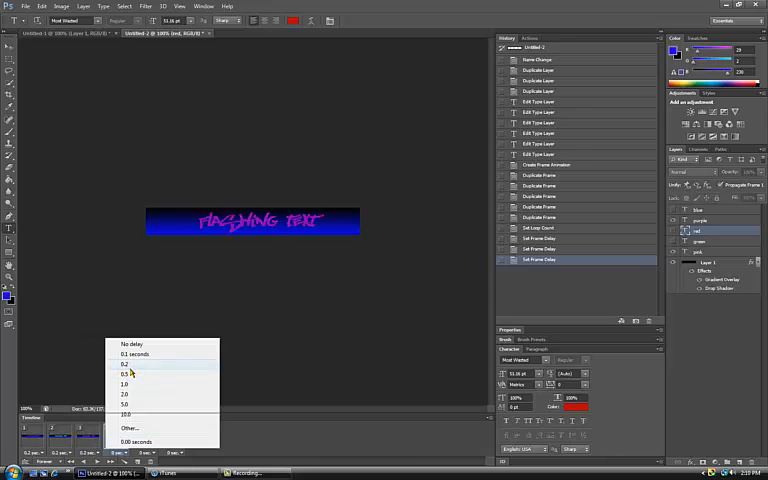
left_click(125, 373)
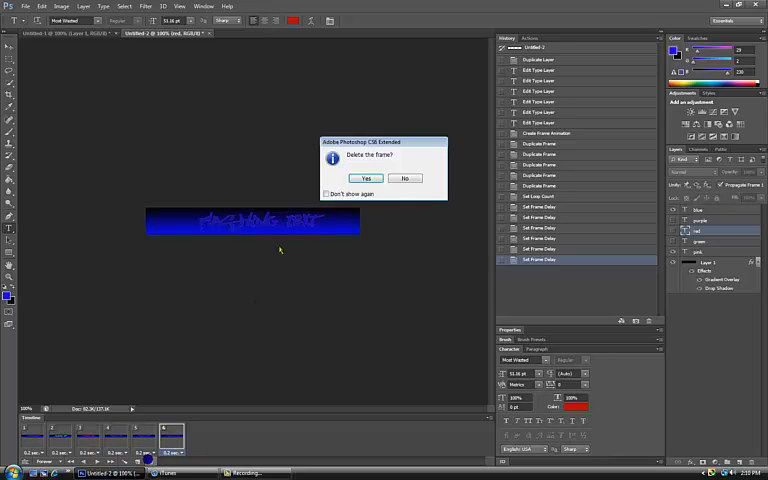
left_click(365, 178)
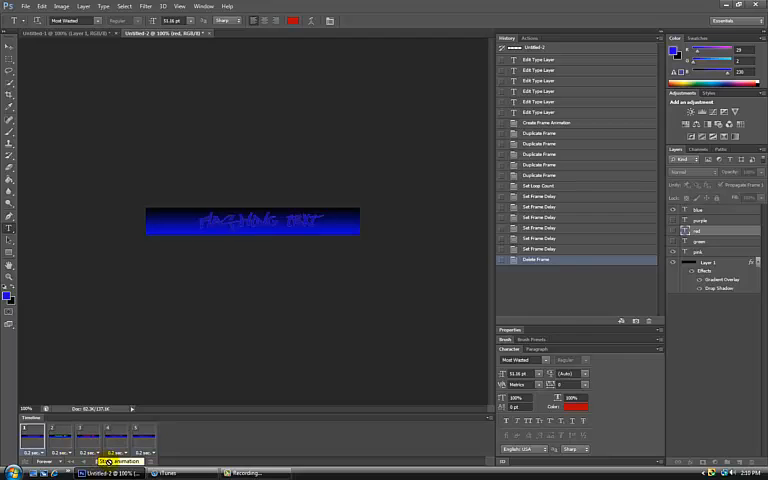
Save for Web as a GIF named 'youtube tutorial text' on the Desktop.
left_click(25, 7)
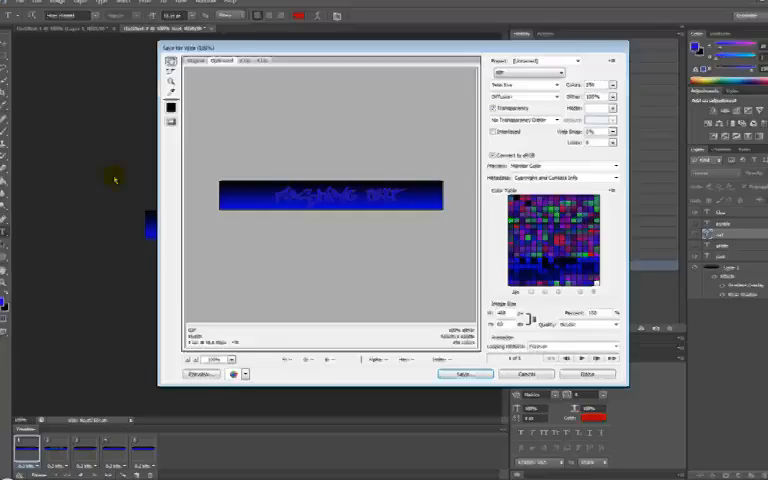
left_click(465, 374)
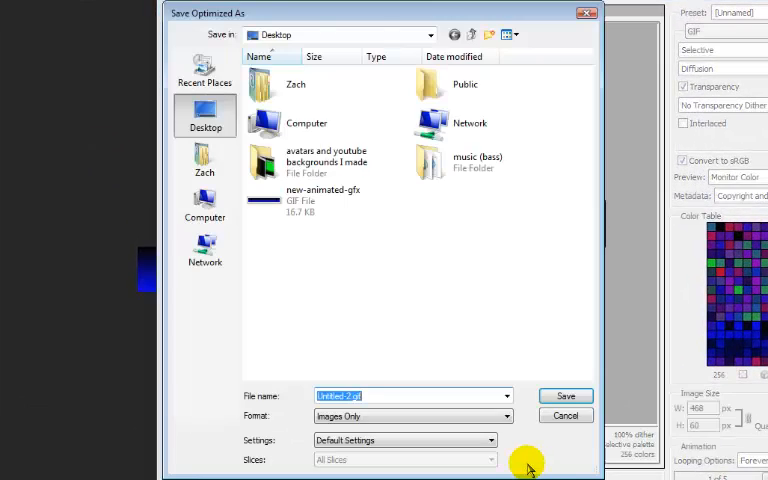
type("youtube tutorial")
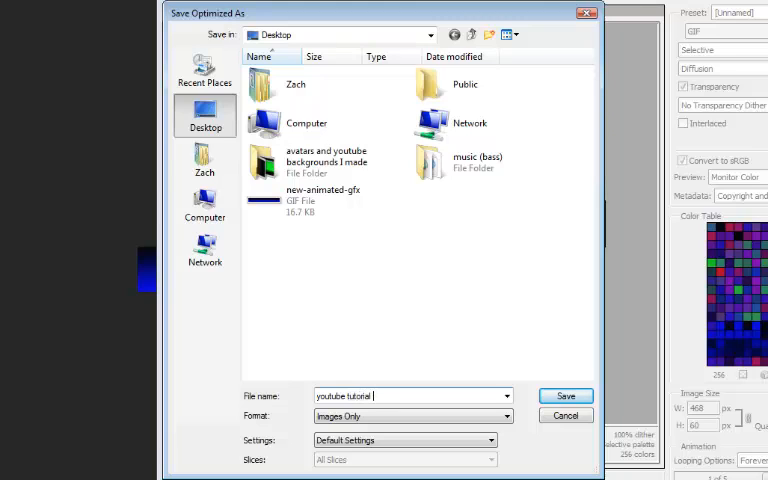
type("test")
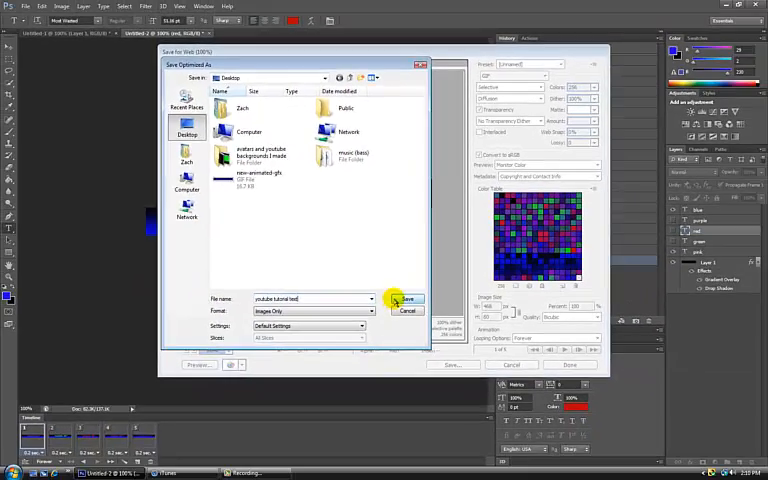
left_click(407, 300)
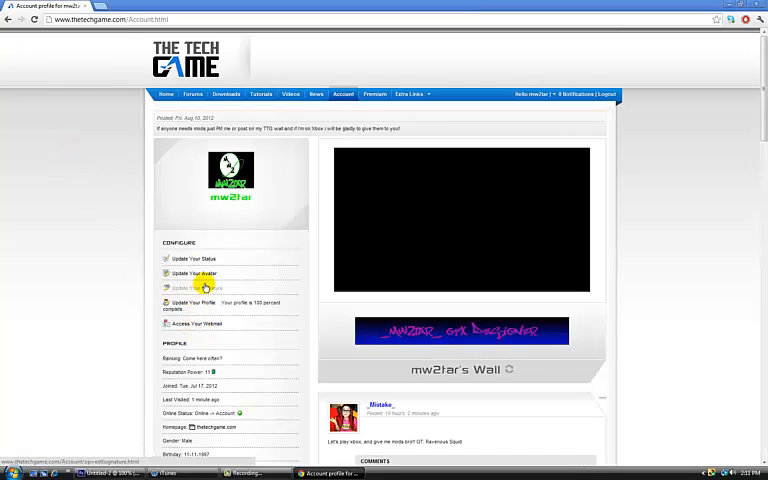
Open The Tech Game's signature page and choose the youtube-tutorial-text GIF for upload.
left_click(196, 288)
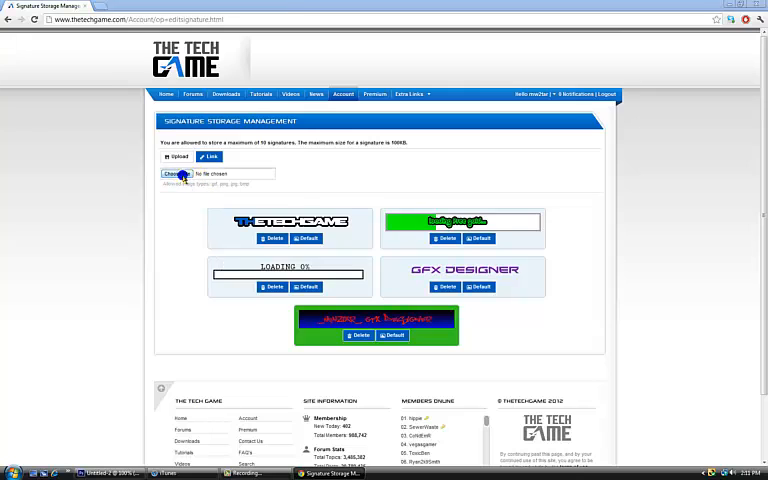
left_click(180, 174)
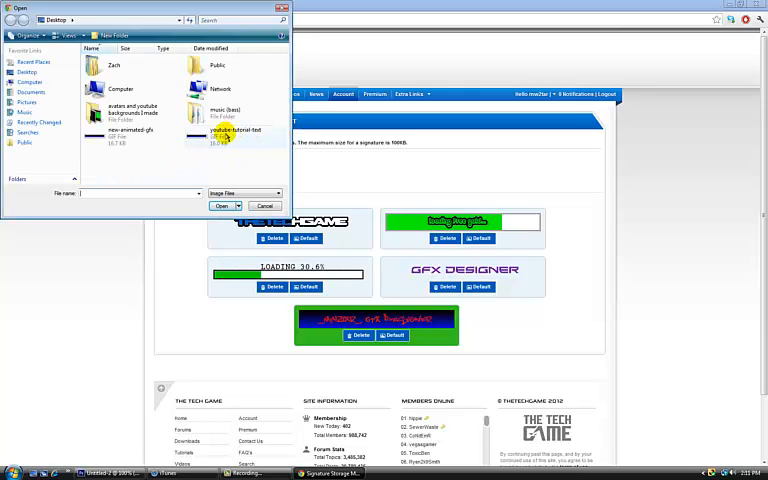
left_click(222, 205)
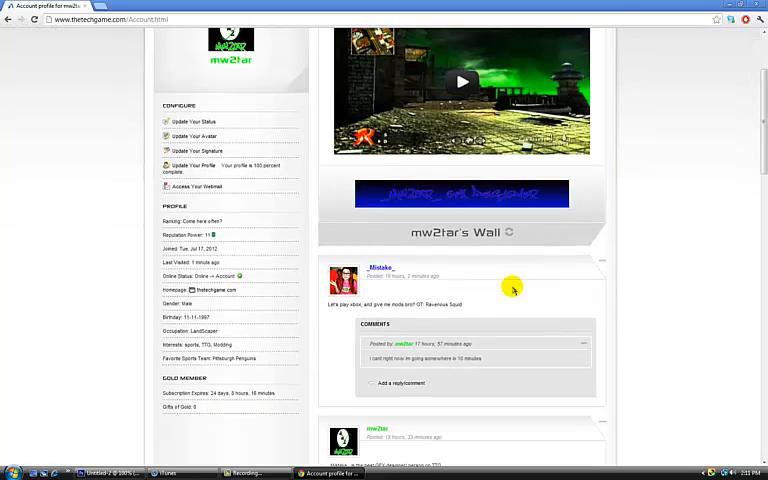
scroll("down", 3)
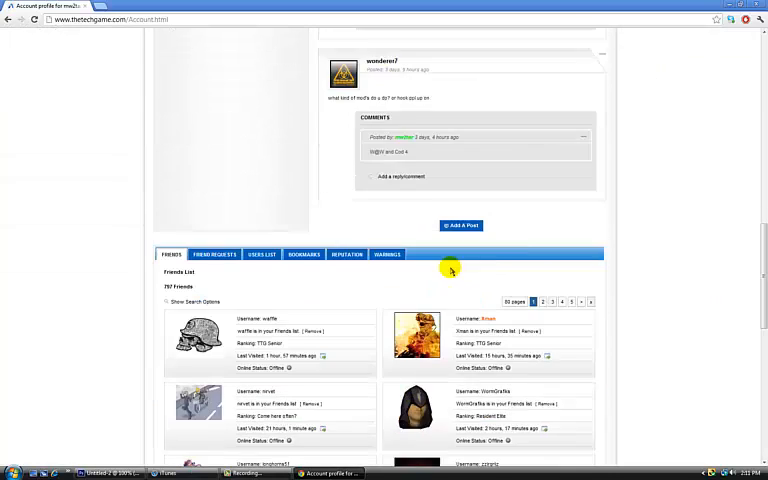
left_click(346, 162)
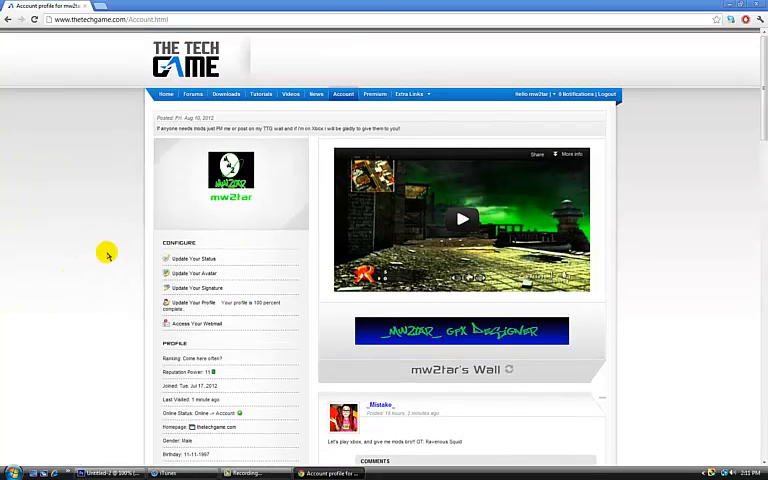
scroll("down", 3)
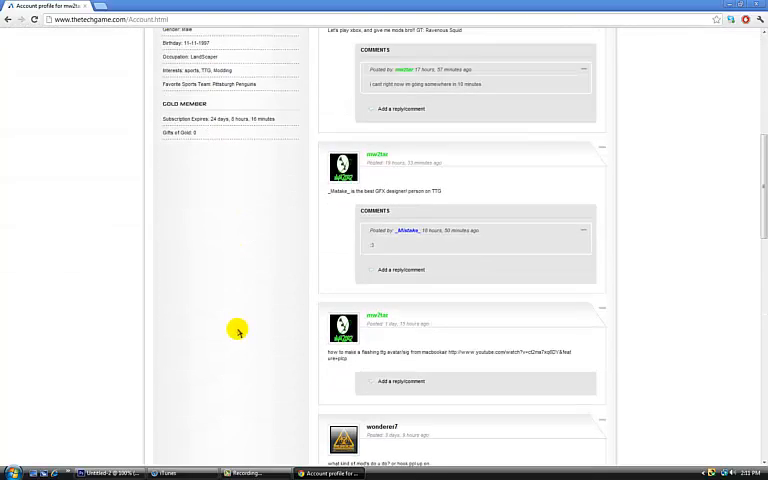
scroll("down", 3)
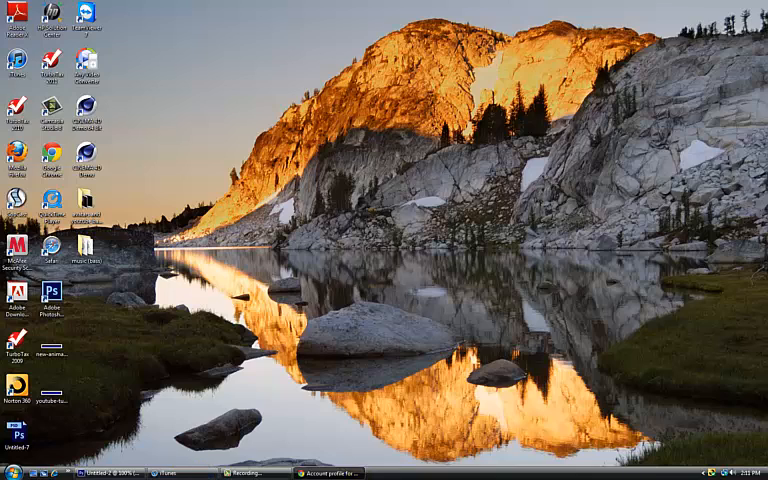
left_click(330, 473)
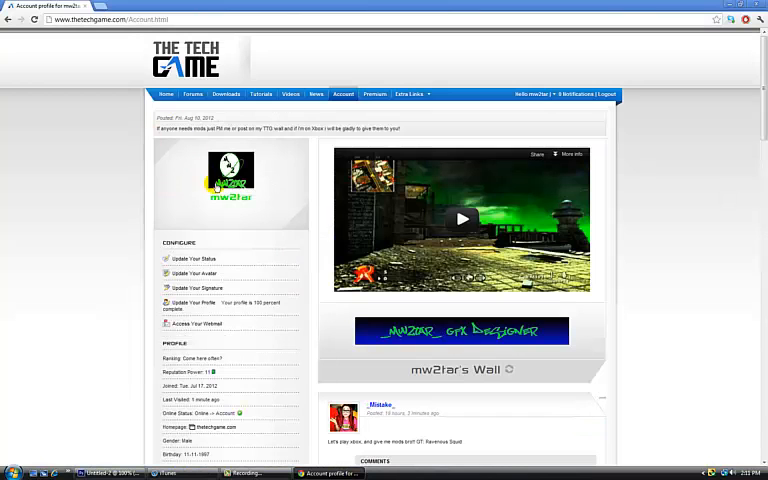